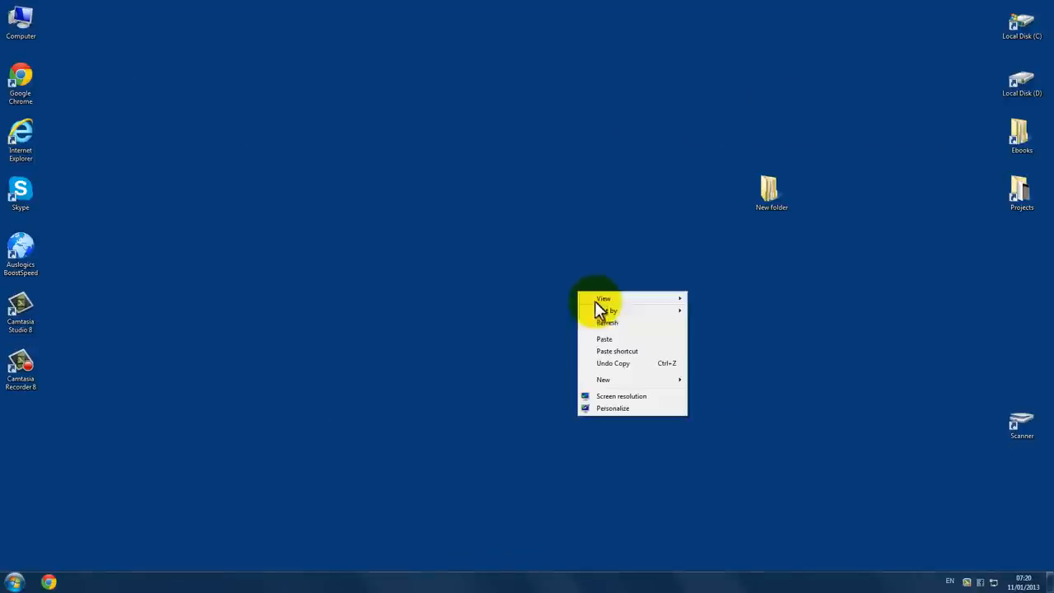
- Open Chrome, search Google for 'dosbox', and open the 'DOSBox, an x86 emulator' result
left_click(572, 299)
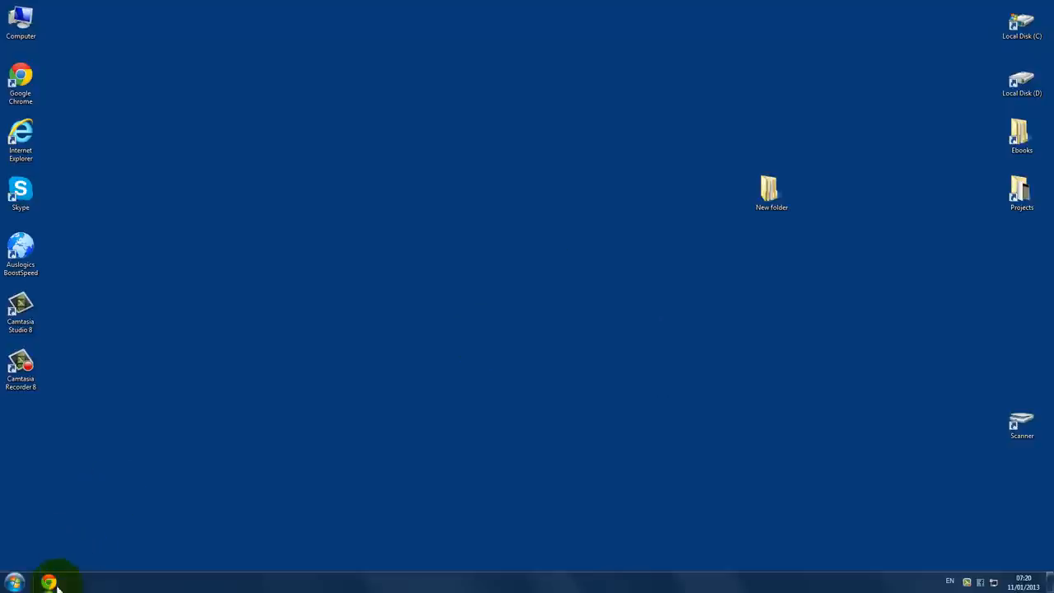
left_click(48, 581)
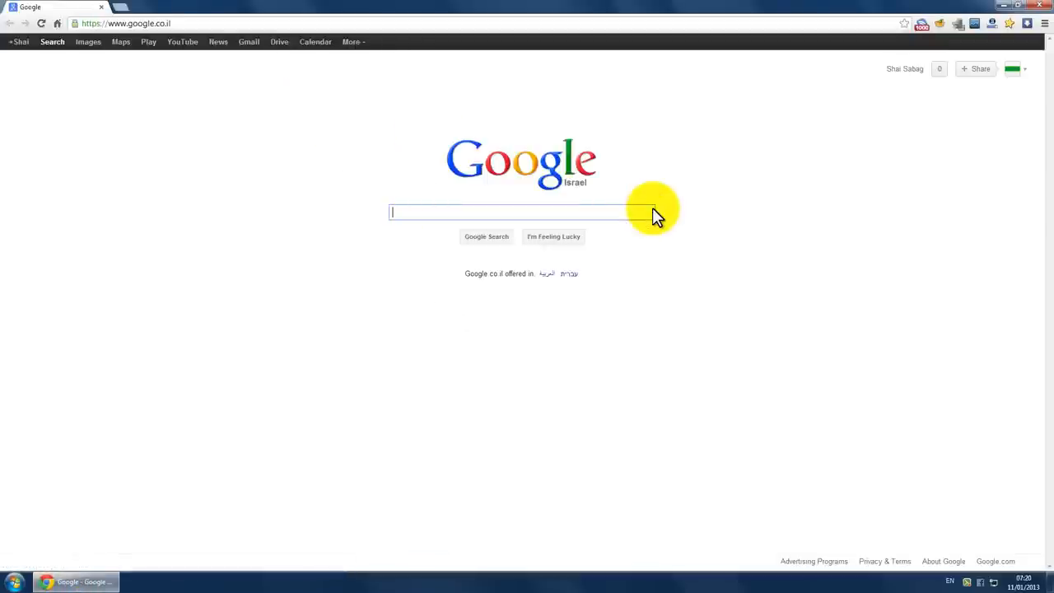
type("dosbox")
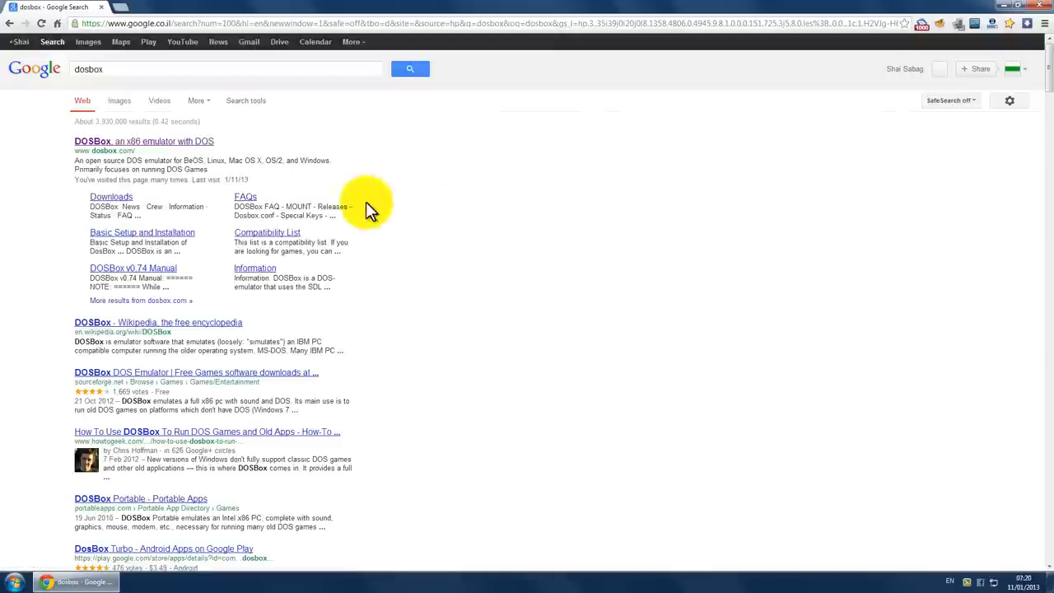
left_click(143, 140)
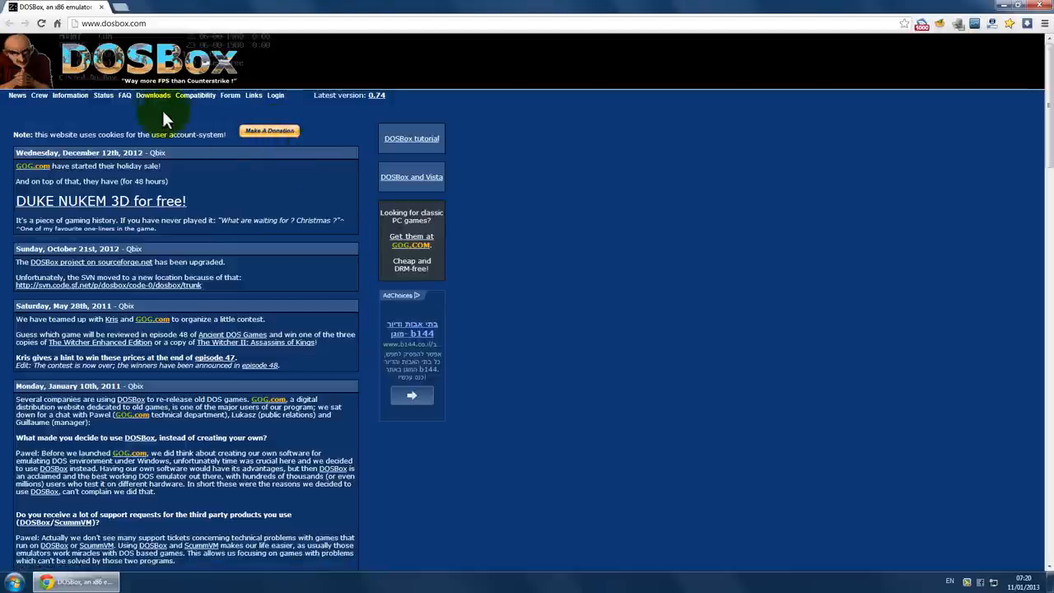
left_click(153, 95)
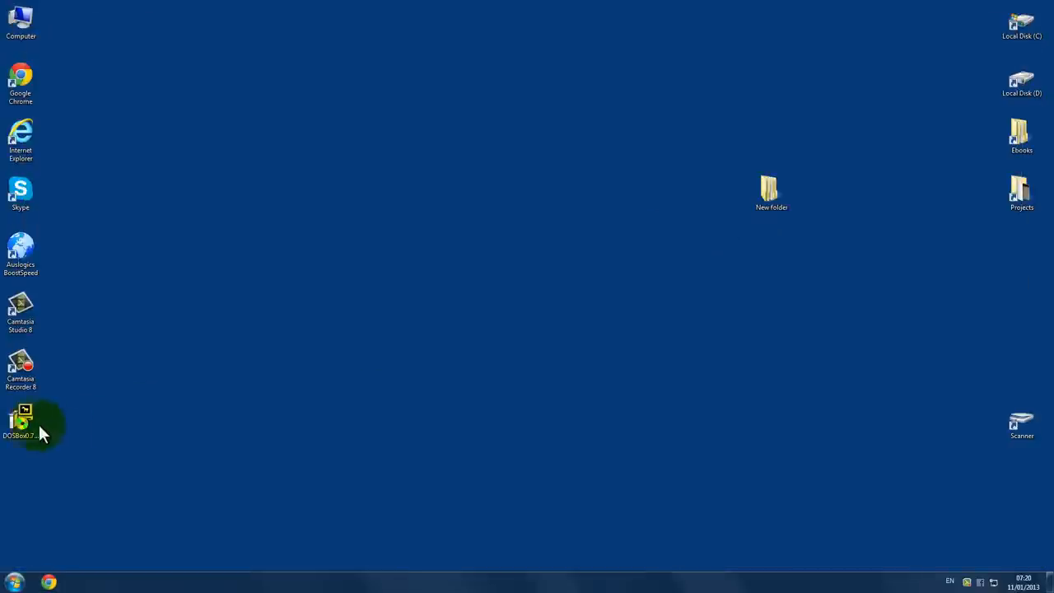
- Run the DOSBox 0.74 installer, accept the license, and install into the default folder
right_click(20, 419)
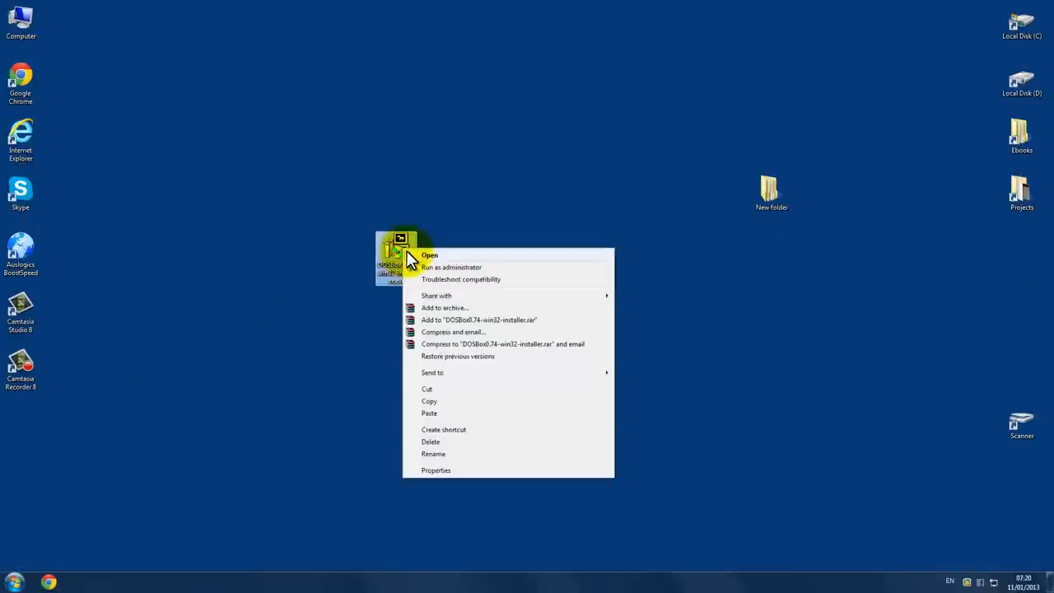
left_click(430, 254)
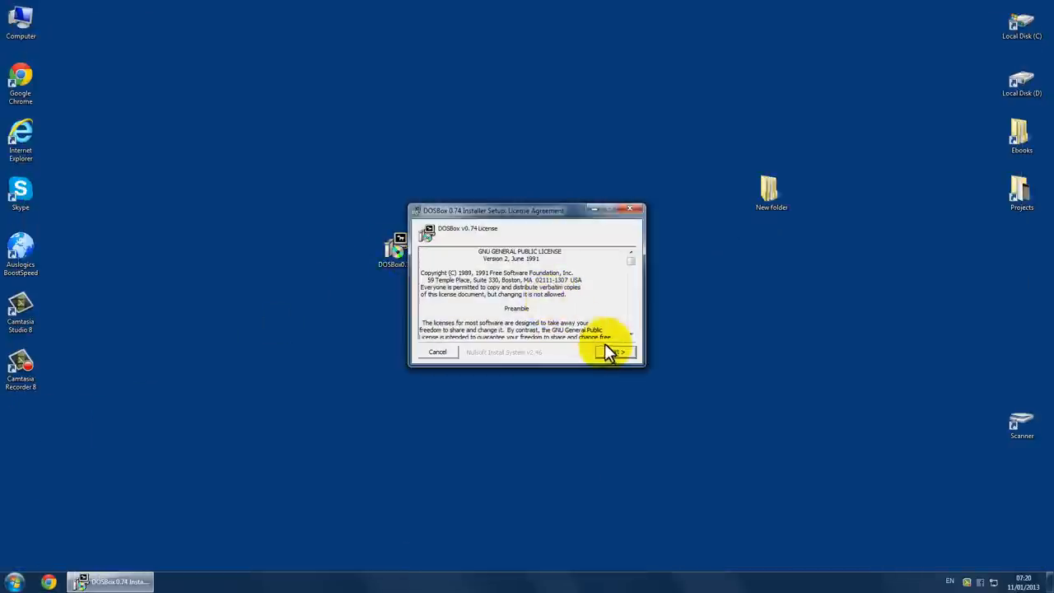
left_click(616, 351)
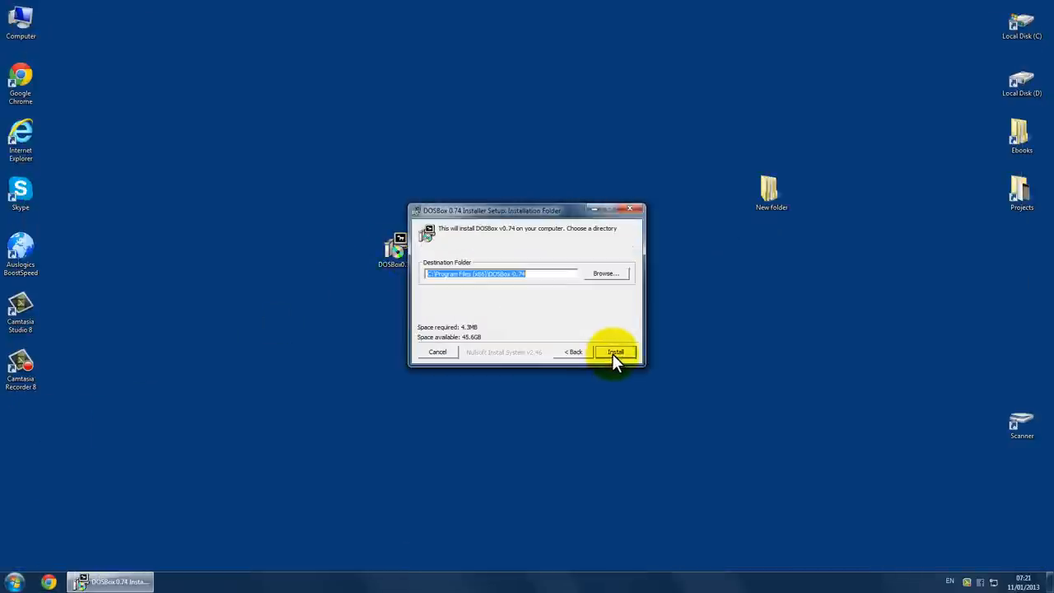
left_click(615, 351)
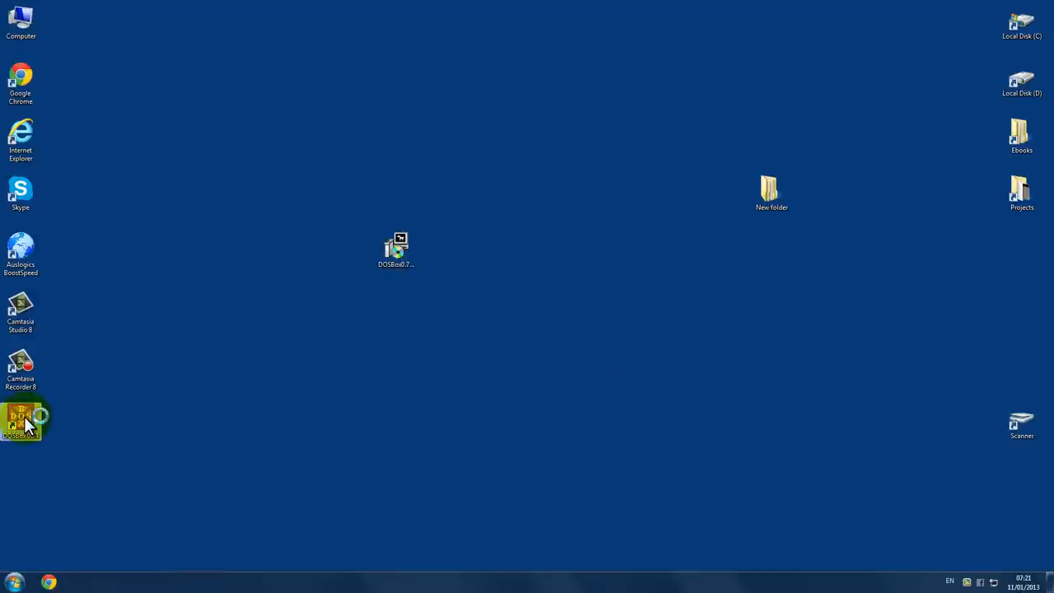
- Launch DOSBox 0.74 from its desktop shortcut, check the DAVE folder on C:, and close Explorer
double_click(20, 417)
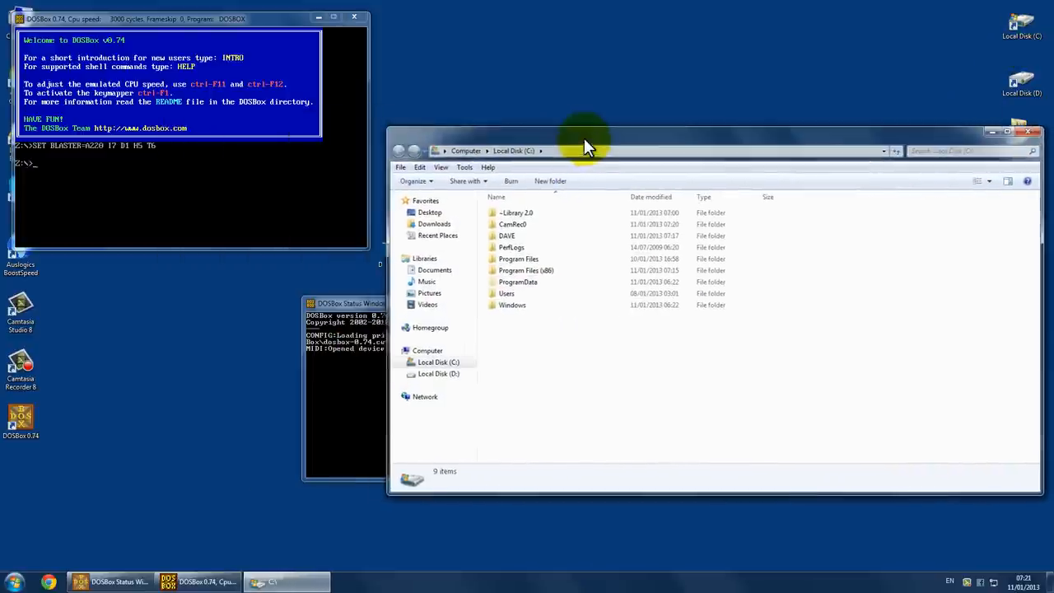
left_click(509, 236)
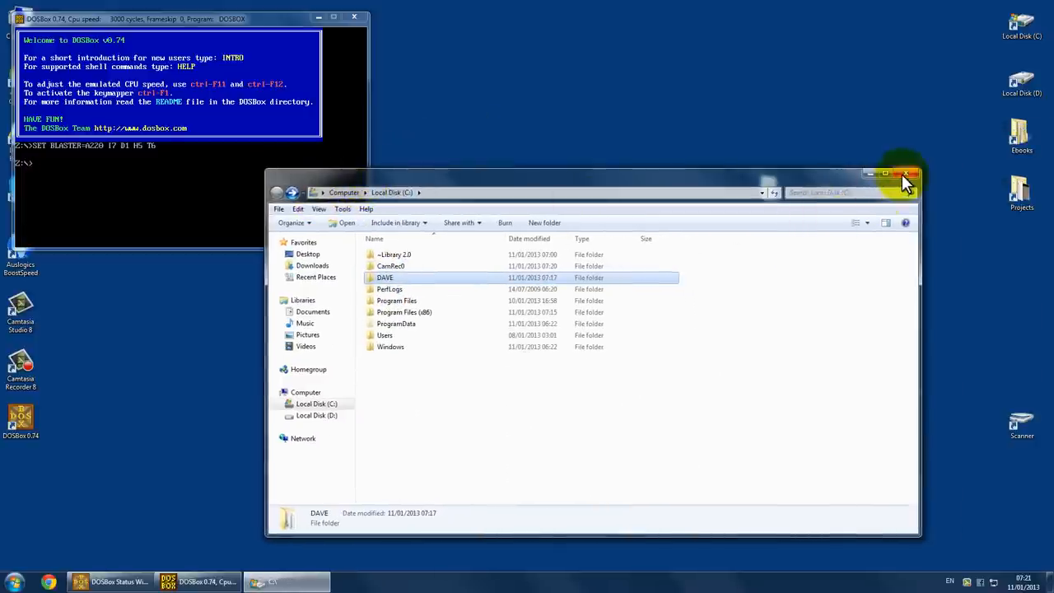
left_click(908, 175)
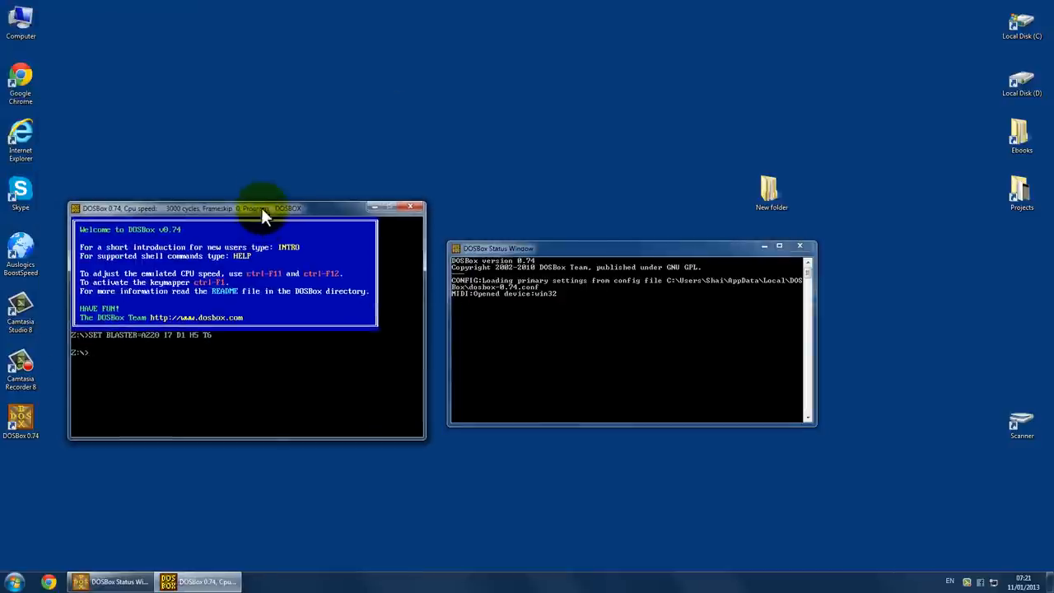
mouse_move(510, 200)
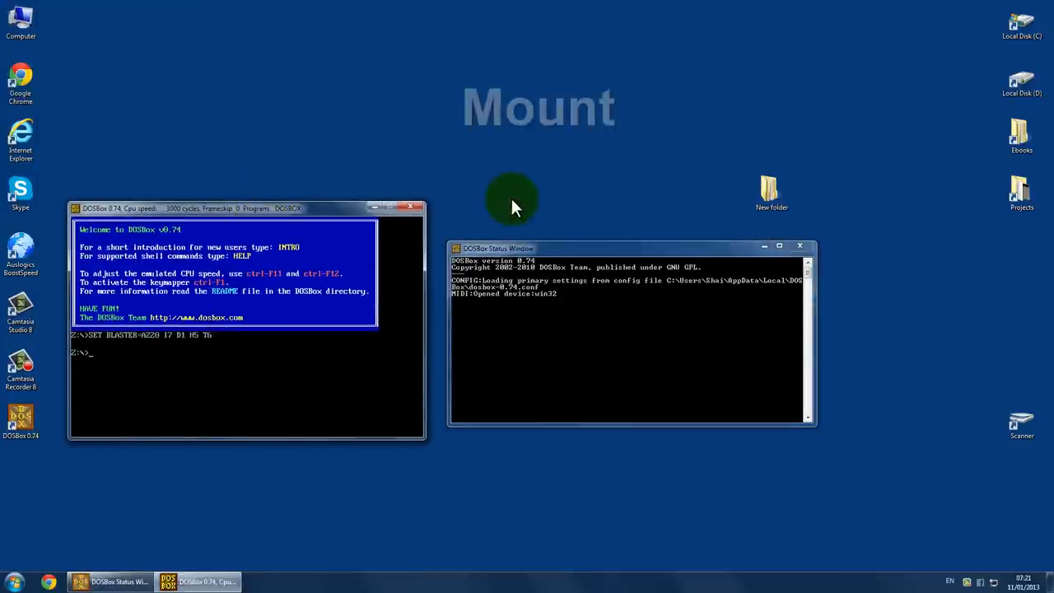
- Mount the real C:\ as DOSBox drive C with 'mount c c:\' and switch to C:
type("mount")
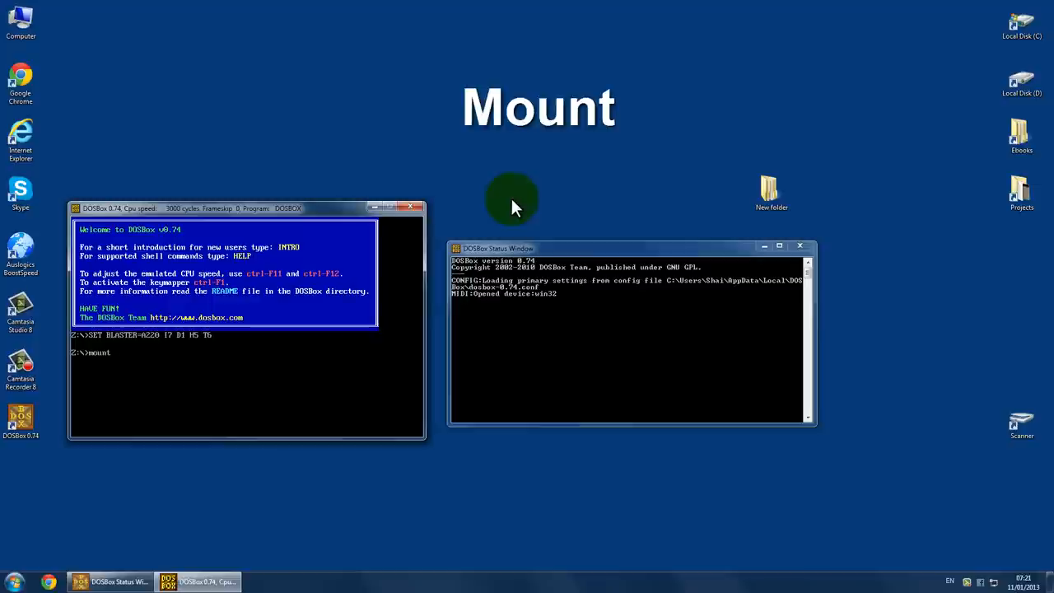
type("c")
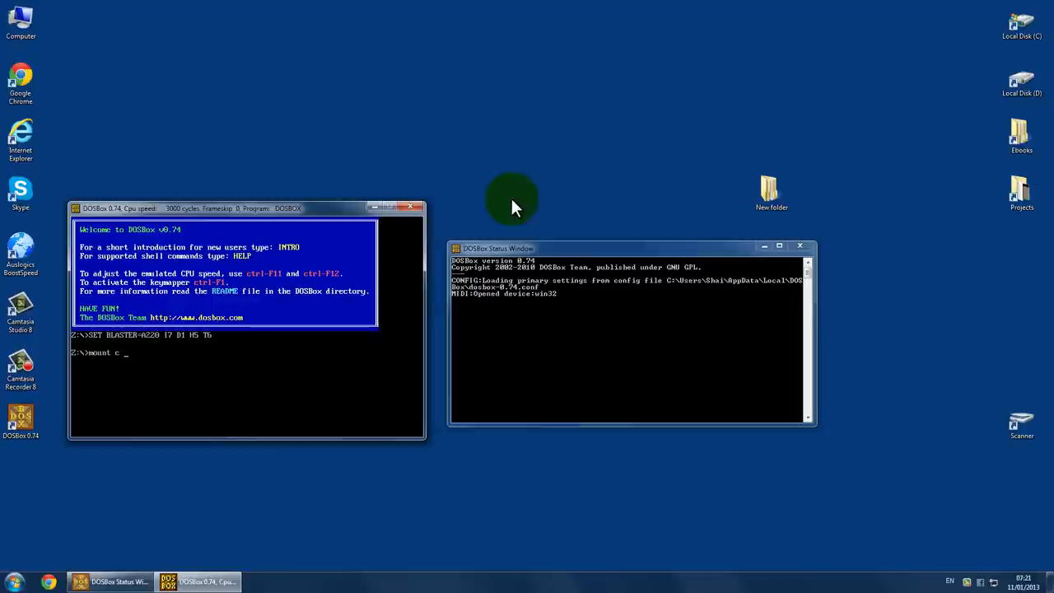
type("c:\\")
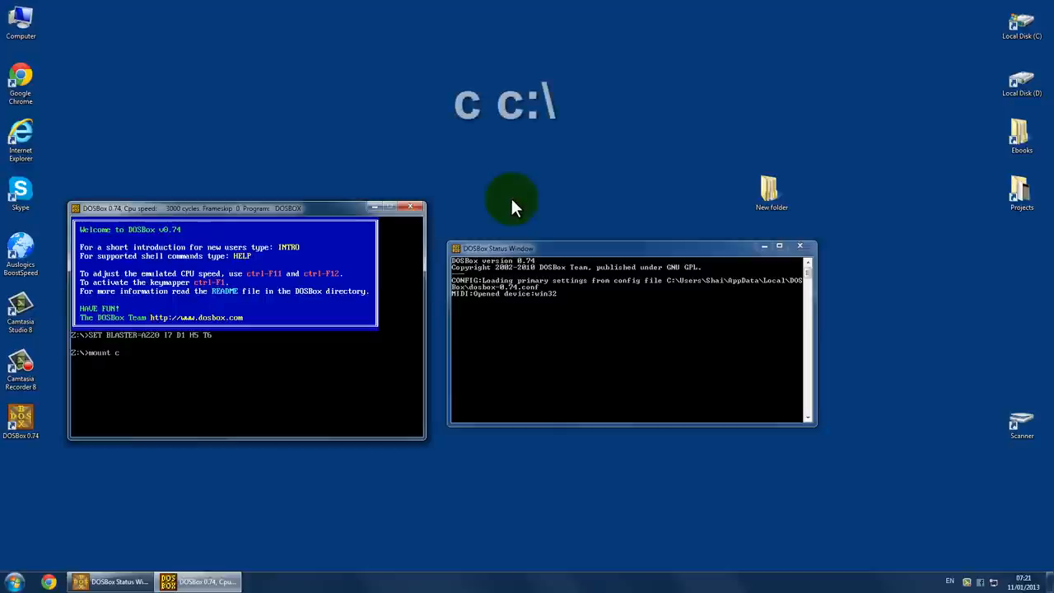
type("c:\\")
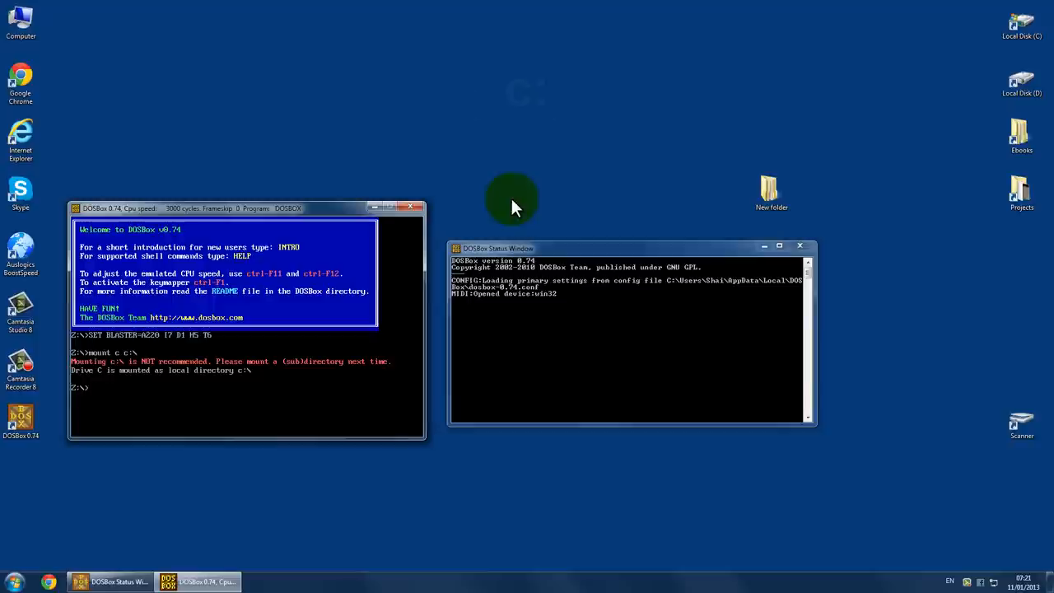
type("c:")
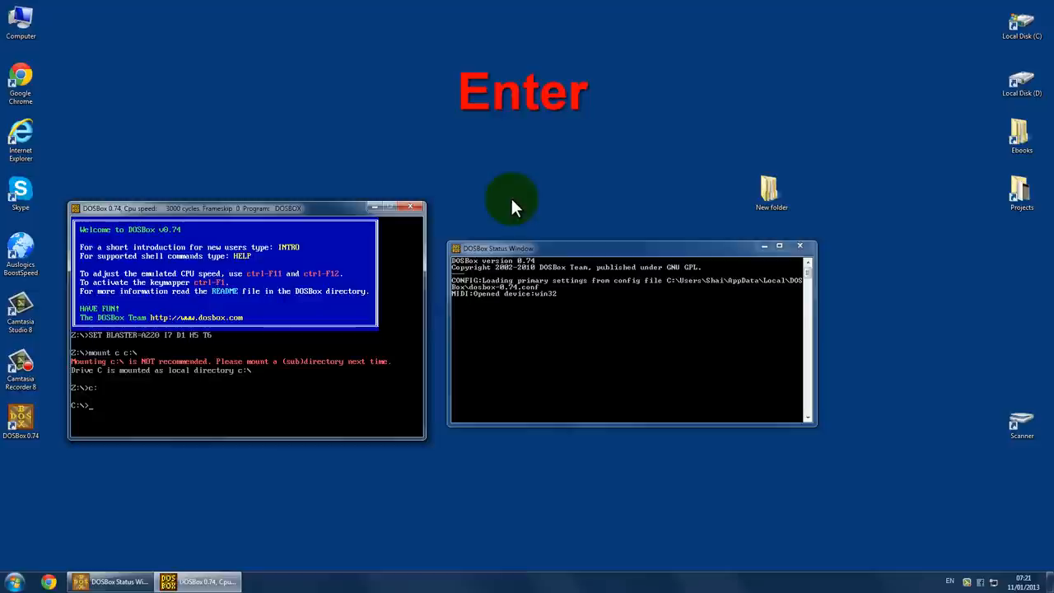
- Enter drive C, change into DAVE with 'cd dave', and type 'dave' at the prompt
key("enter")
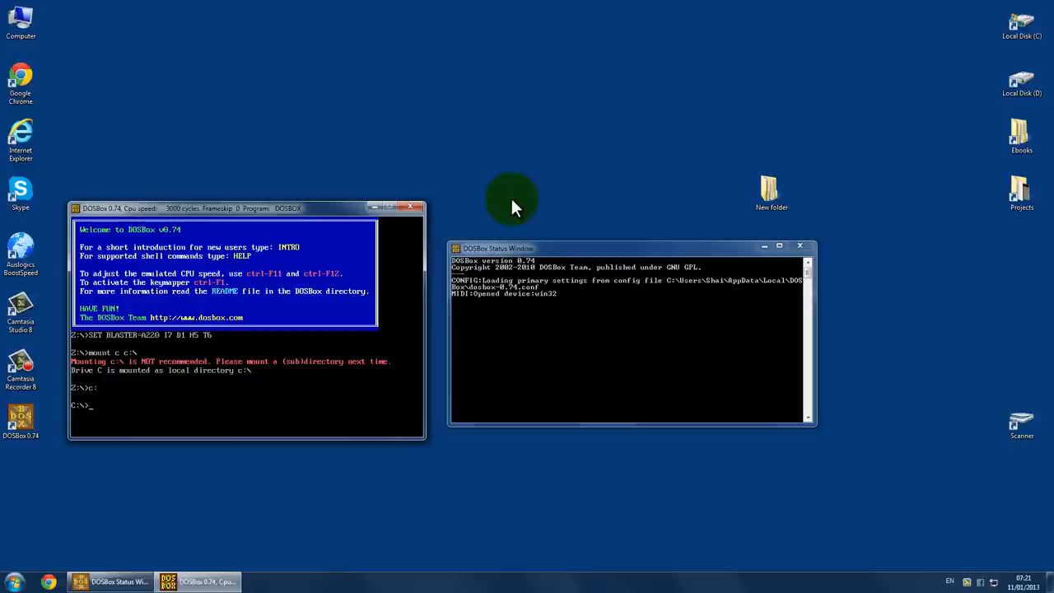
type("c")
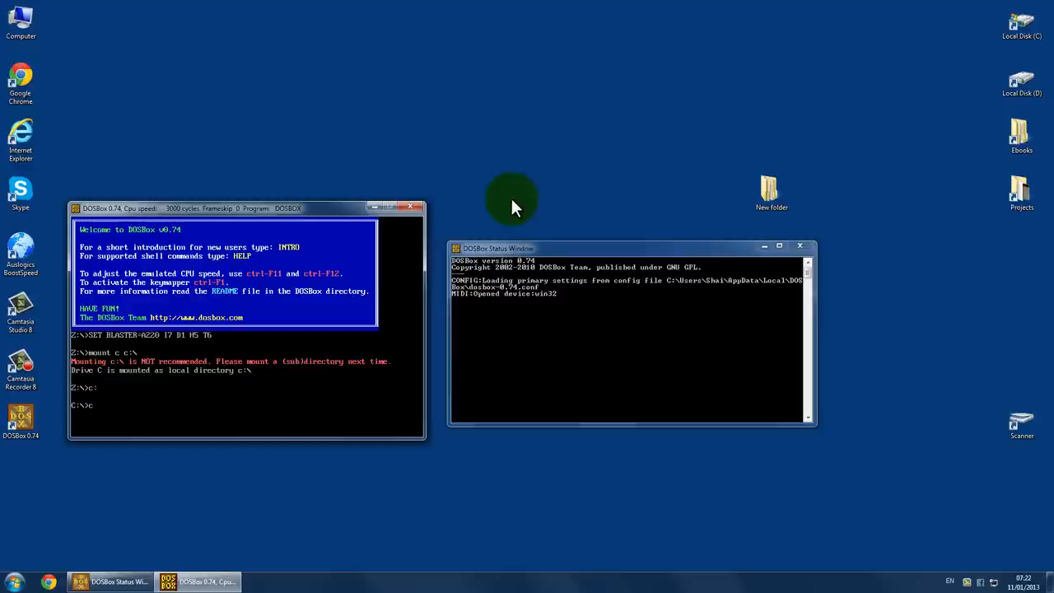
type("cd dave")
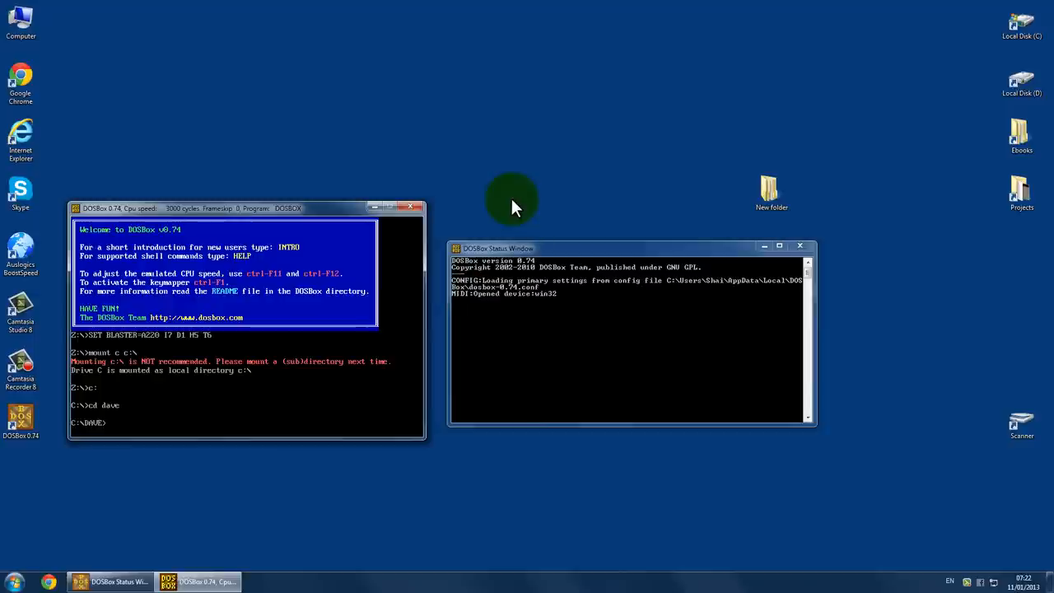
type("dave")
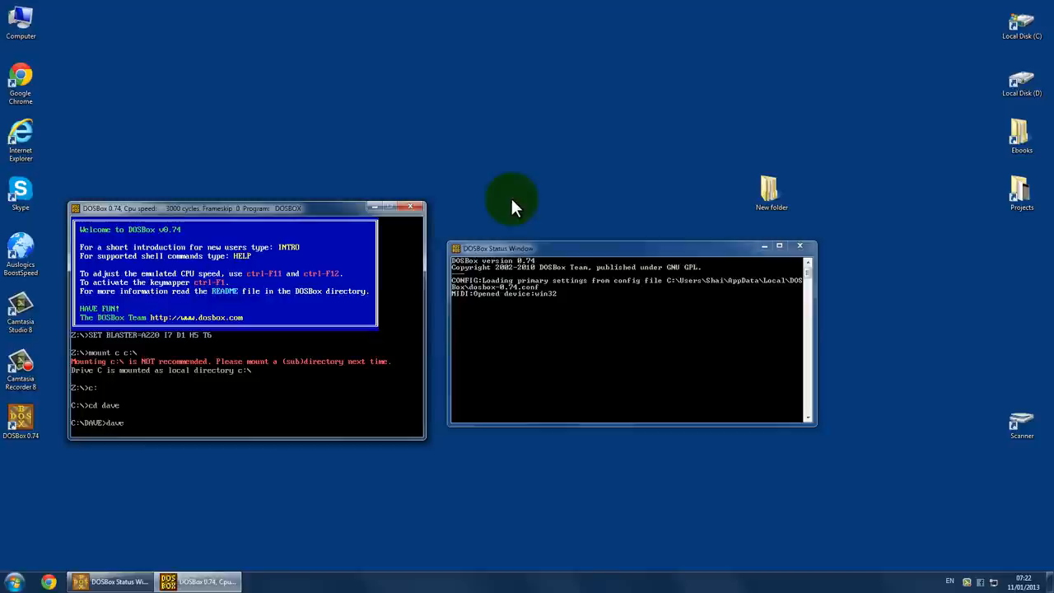
- Launch Dangerous Dave to its title screen and drag the DOSBox window further right
key("enter")
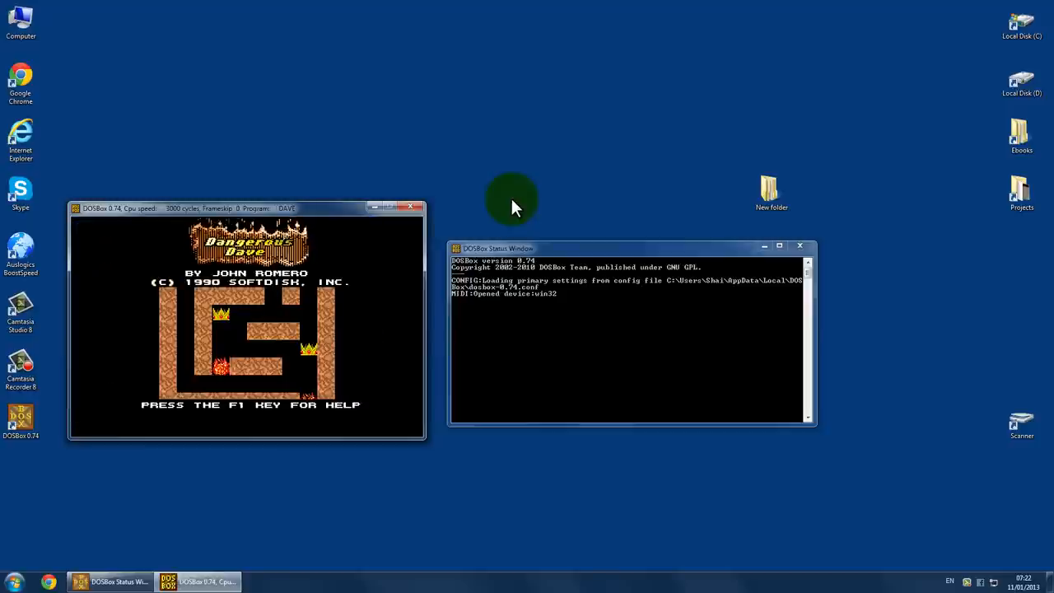
left_click_drag(247, 208, 262, 182)
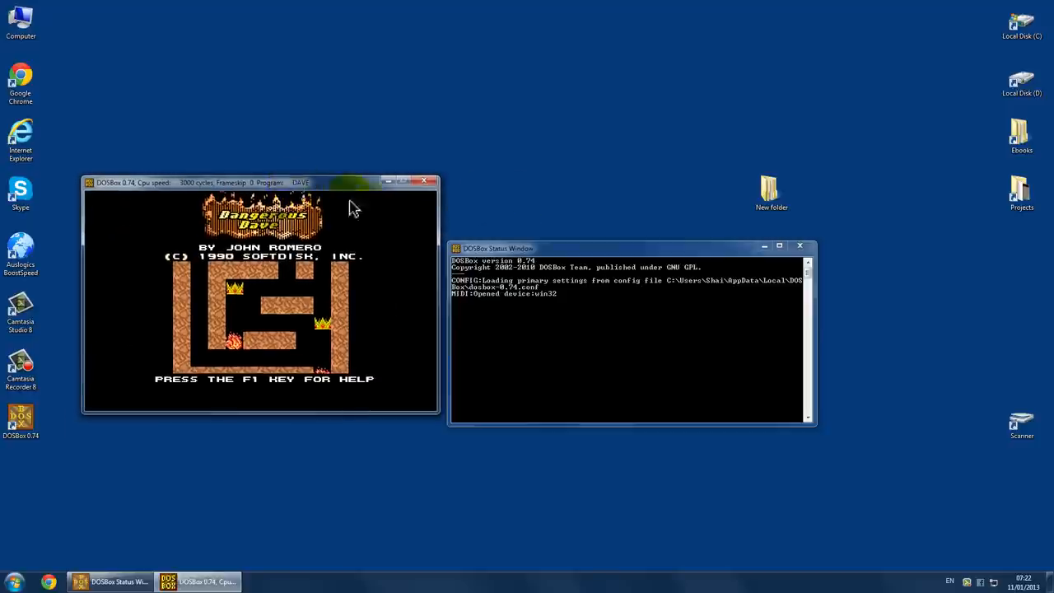
left_click_drag(350, 182, 387, 178)
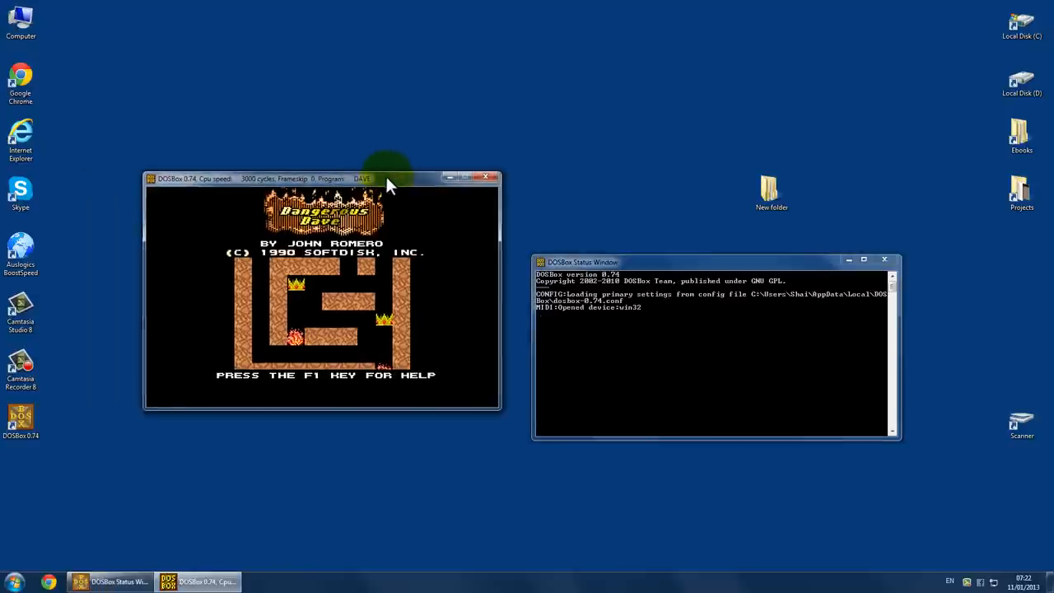
left_click_drag(363, 178, 384, 179)
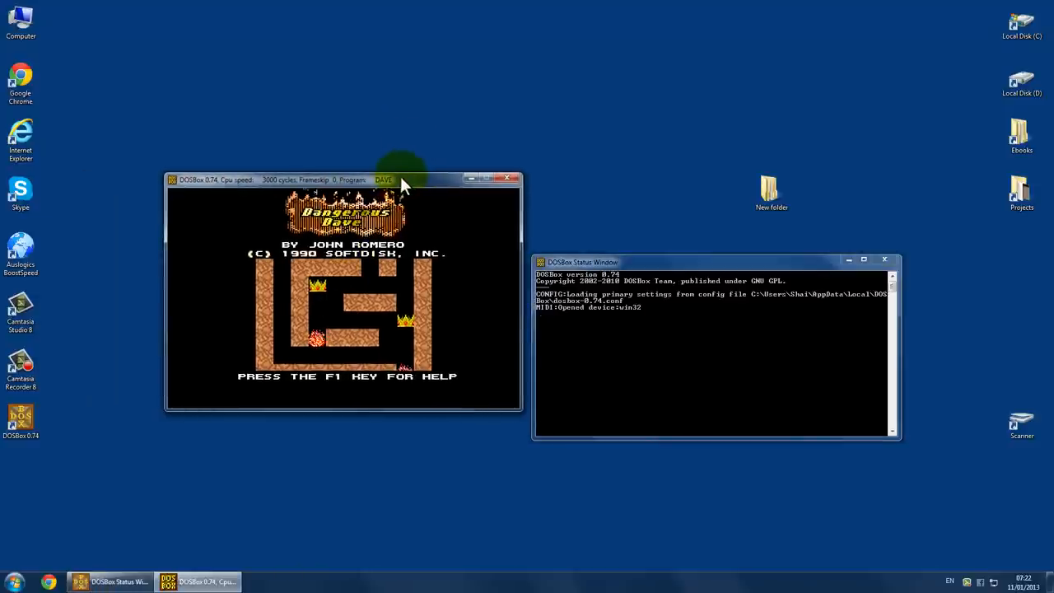
mouse_move(418, 155)
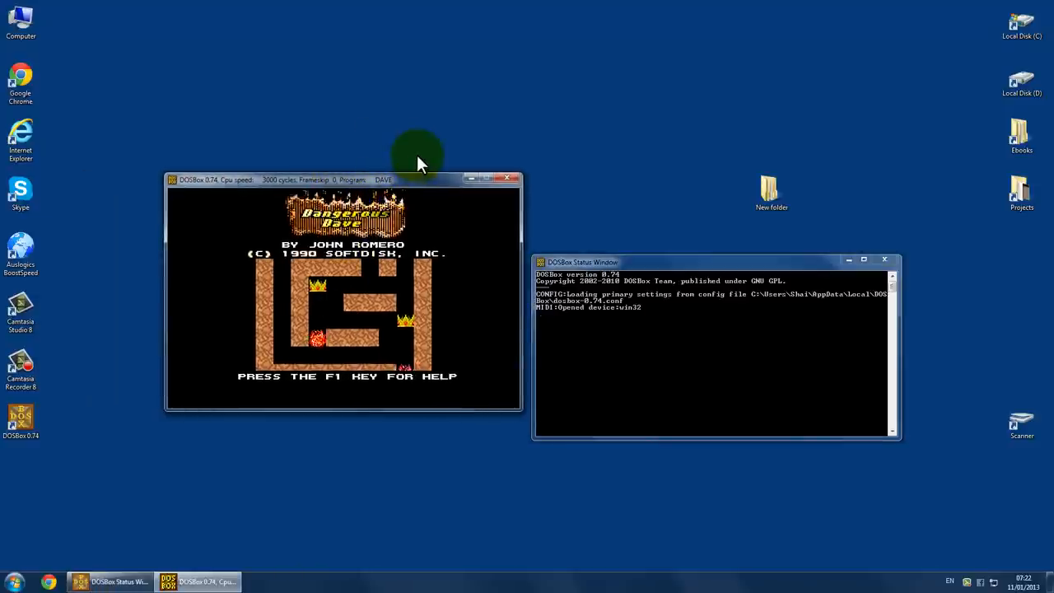
mouse_move(422, 175)
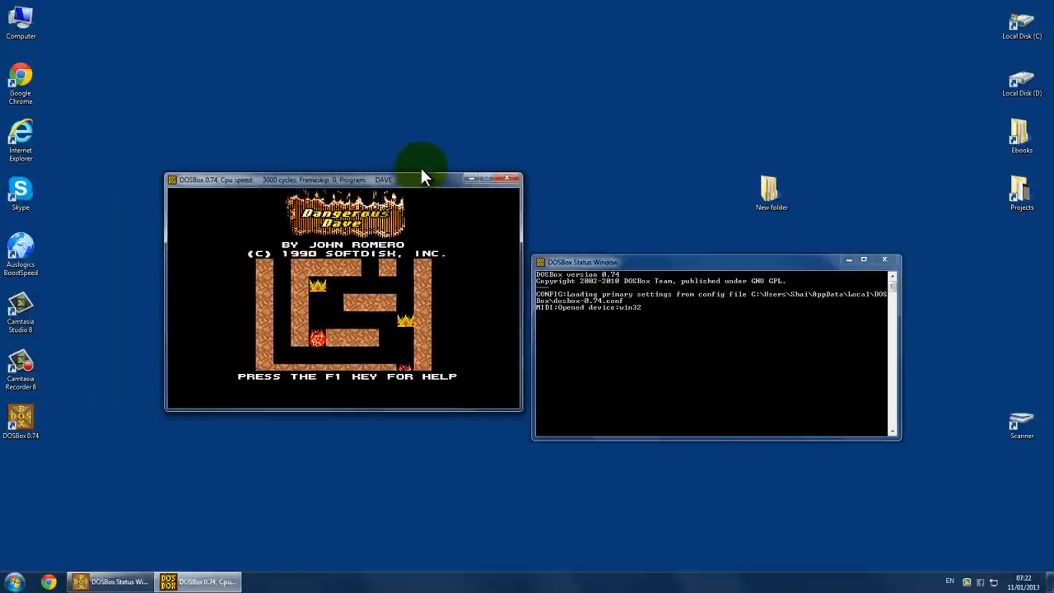